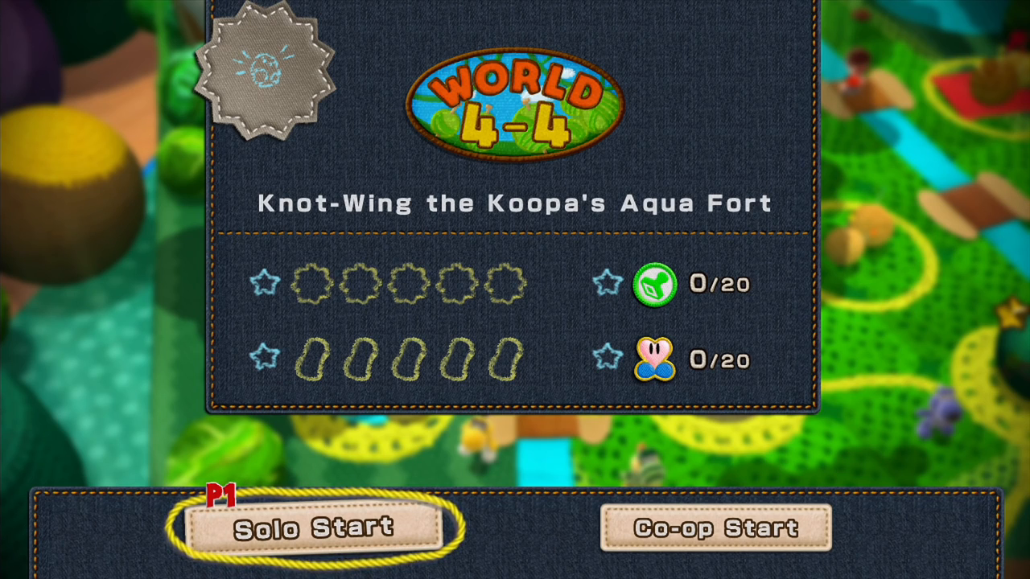
pyautogui.click(315, 528)
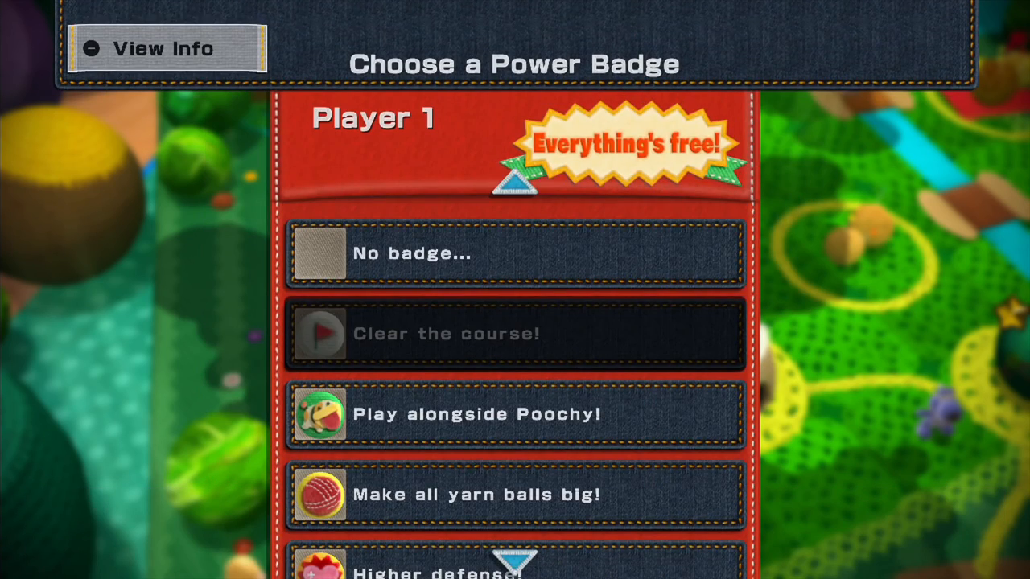